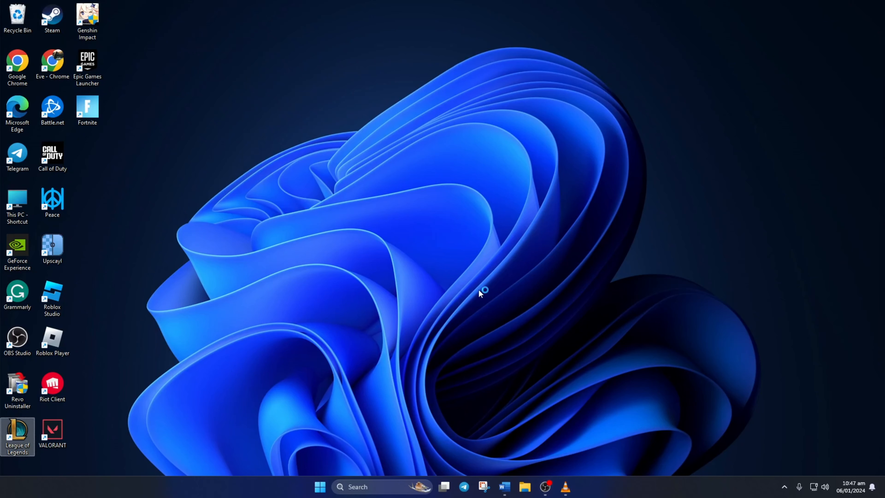
pyautogui.moveTo(479, 293)
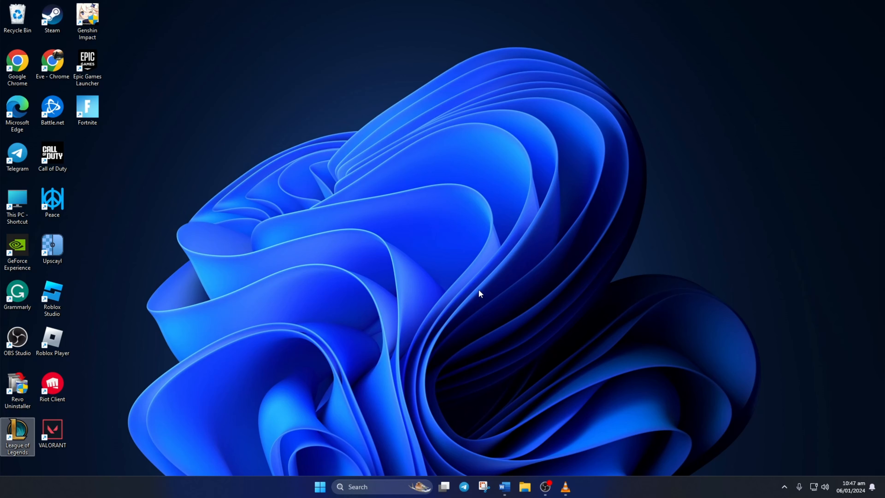
# Step: Launch League of Legends and begin creating a custom Summoner's Rift game
pyautogui.doubleClick(17, 435)
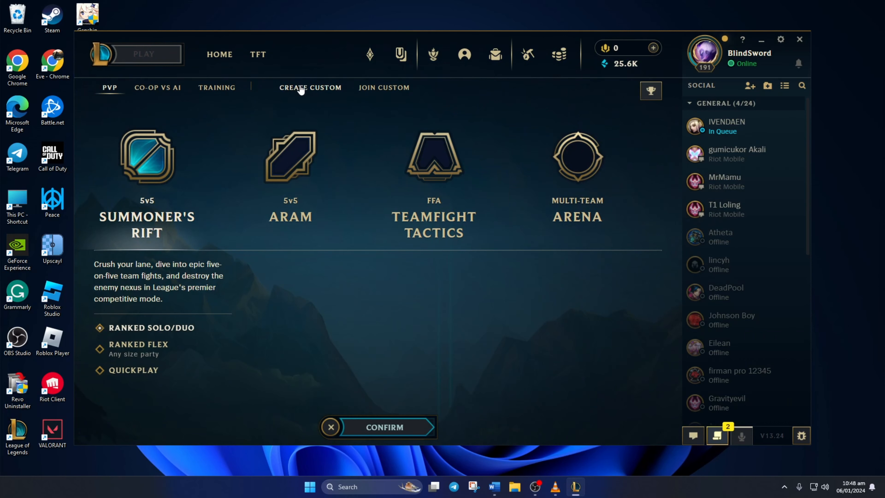
pyautogui.click(309, 88)
pyautogui.write('Gam')
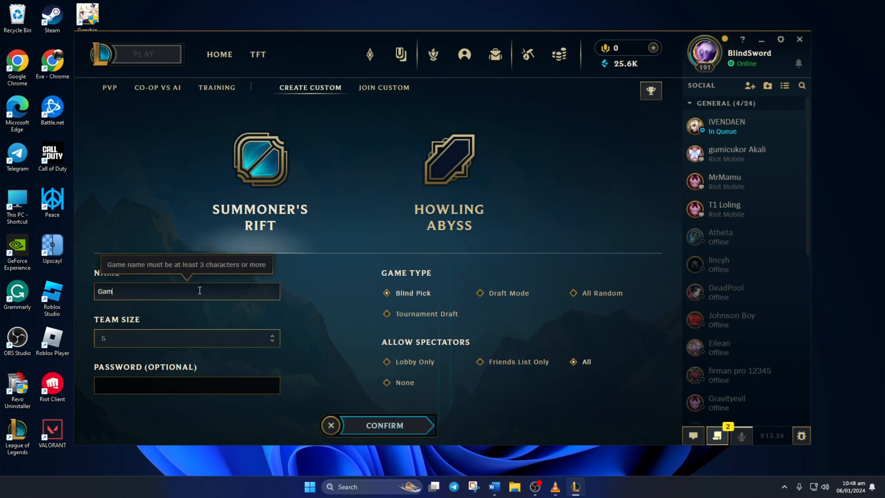
# Step: Create the Game1 lobby as a Summoner's Rift 5v5 Tournament Draft
pyautogui.click(187, 337)
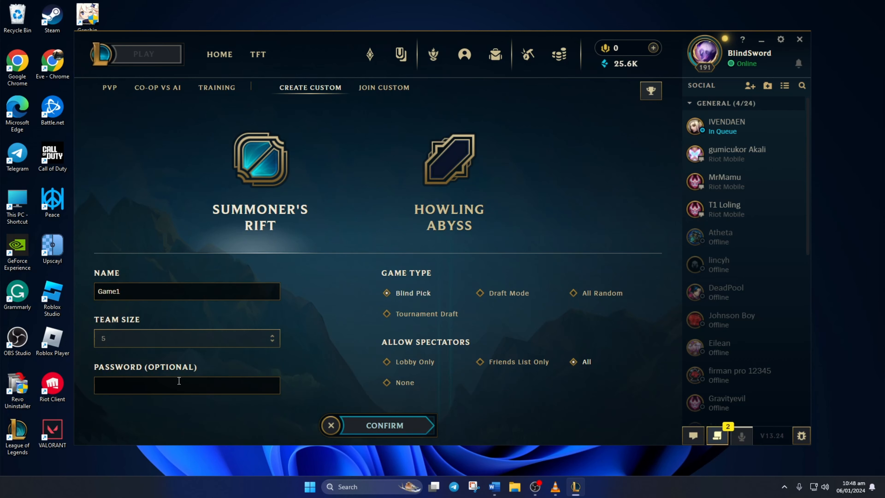
pyautogui.moveTo(336, 308)
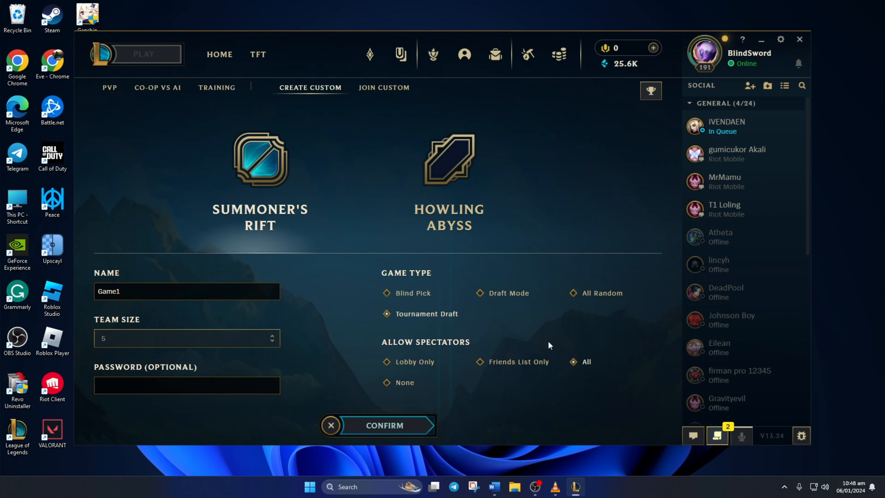
pyautogui.moveTo(569, 398)
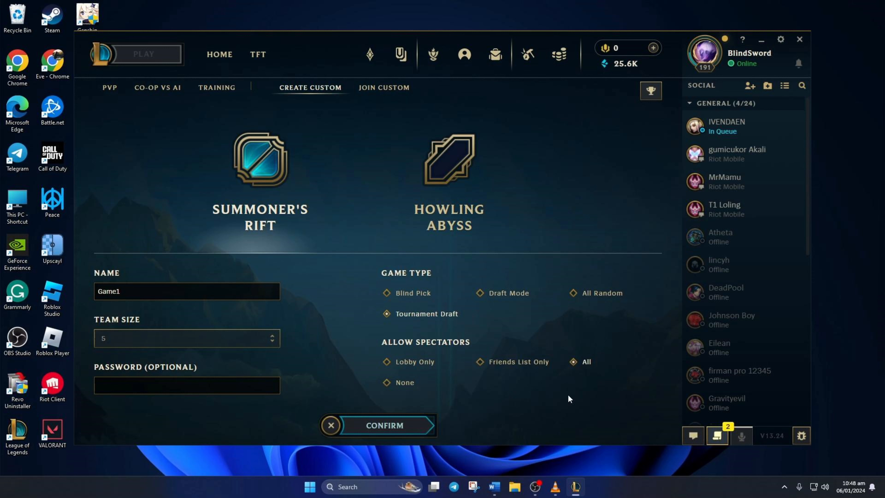
pyautogui.click(384, 425)
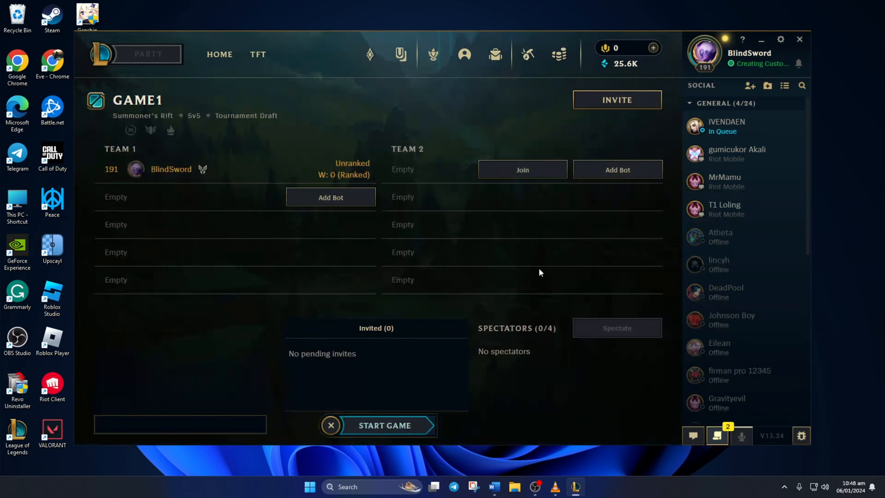
pyautogui.moveTo(616, 100)
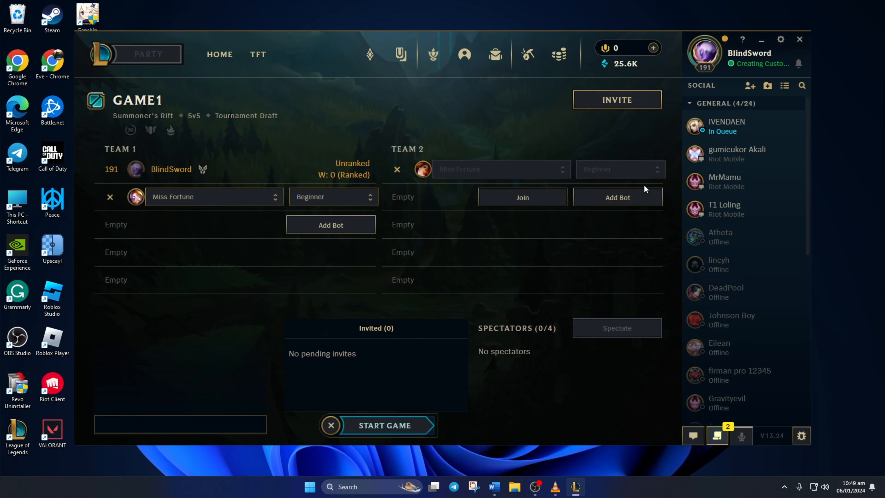
# Step: Fill both teams with Beginner bots and start the game
pyautogui.click(617, 196)
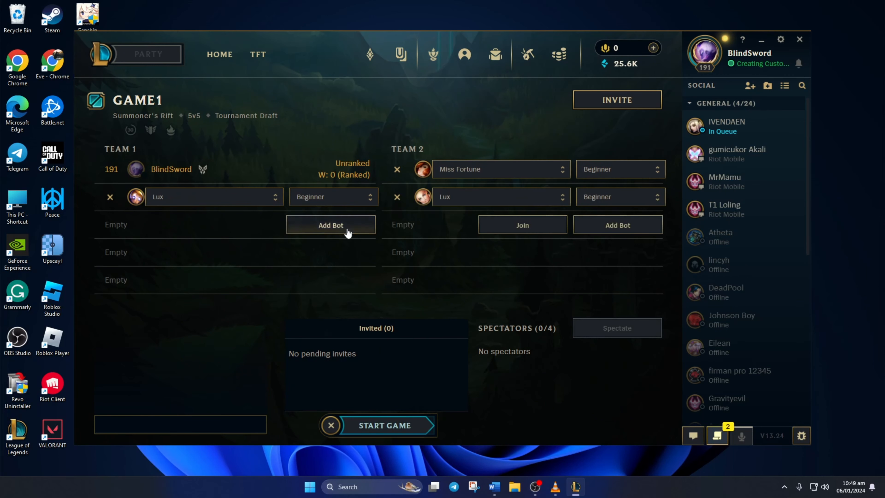
pyautogui.click(331, 225)
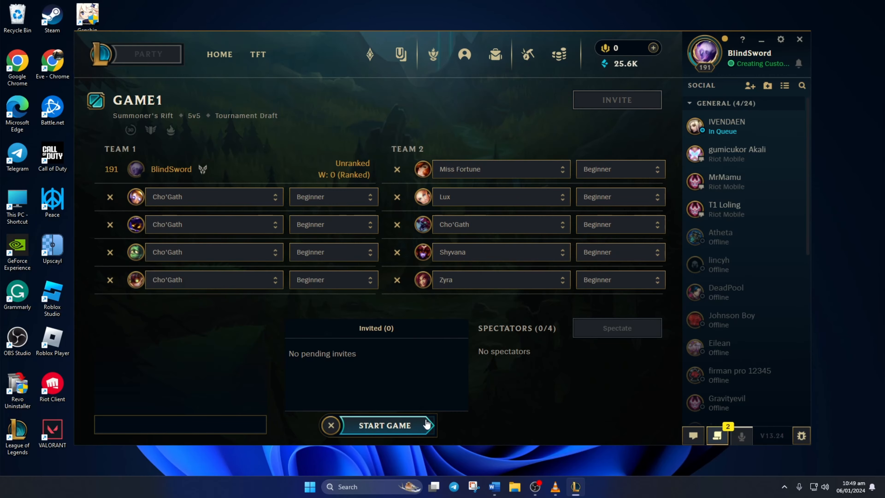
pyautogui.click(385, 425)
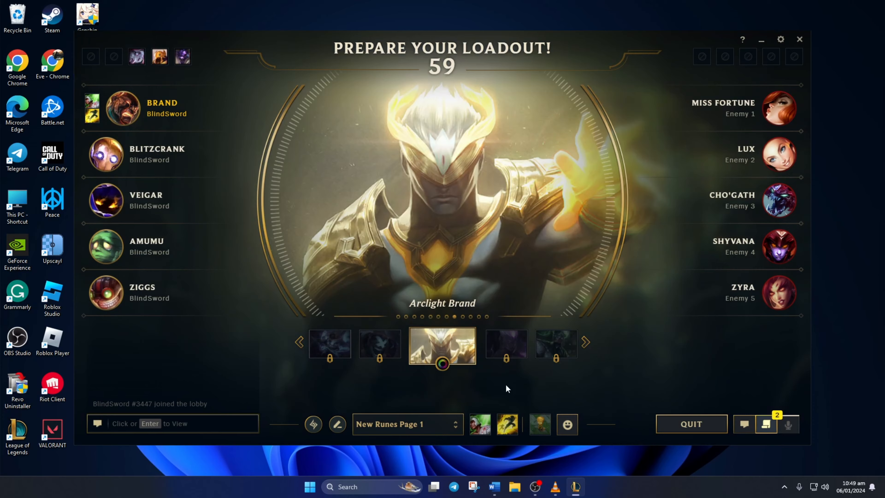
pyautogui.moveTo(620, 204)
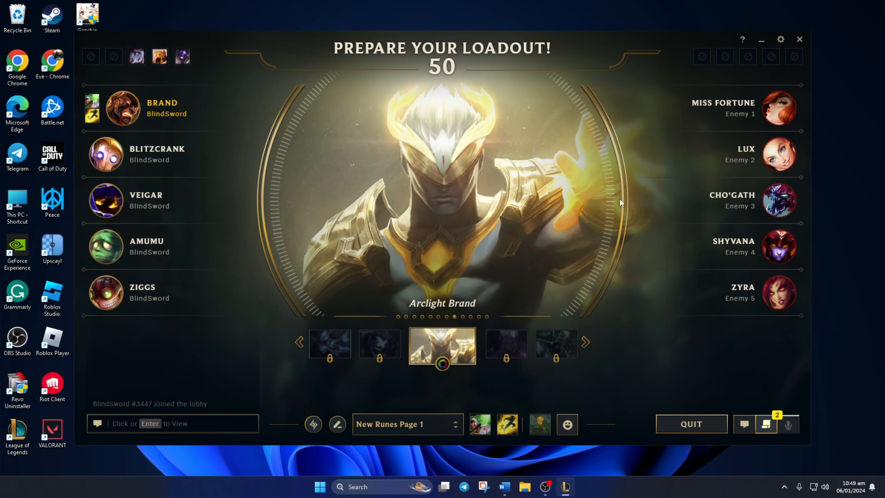
# Step: Browse Brand's skin carousel until Zombie Brand is previewed
pyautogui.click(586, 342)
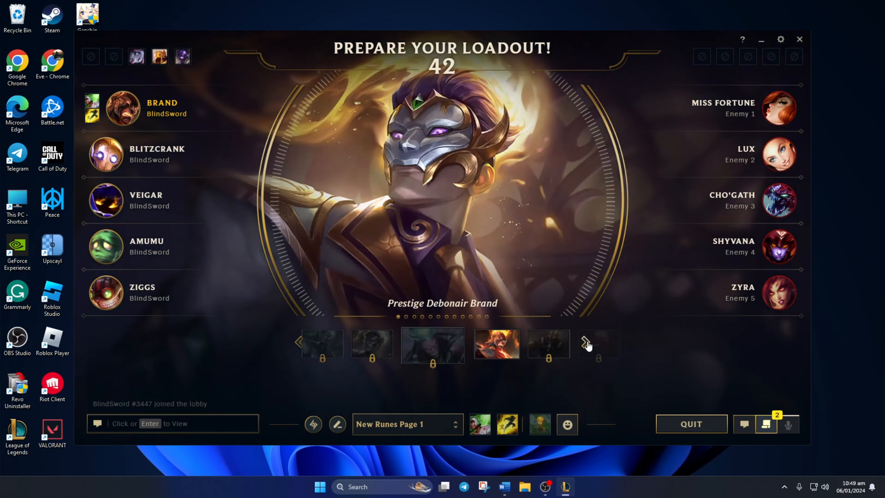
pyautogui.click(589, 344)
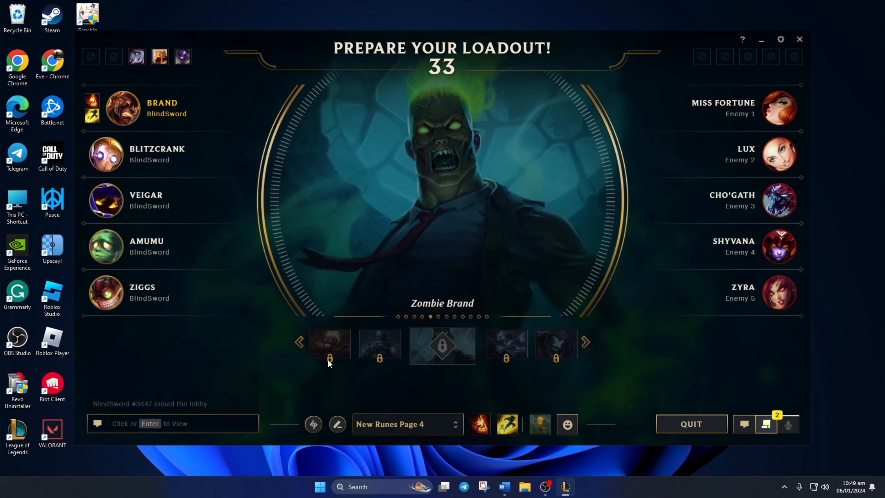